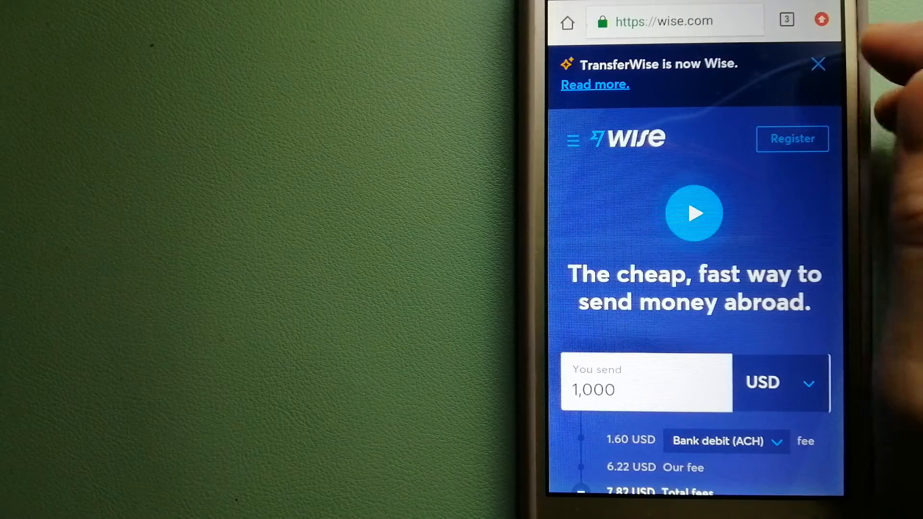
left_click(786, 19)
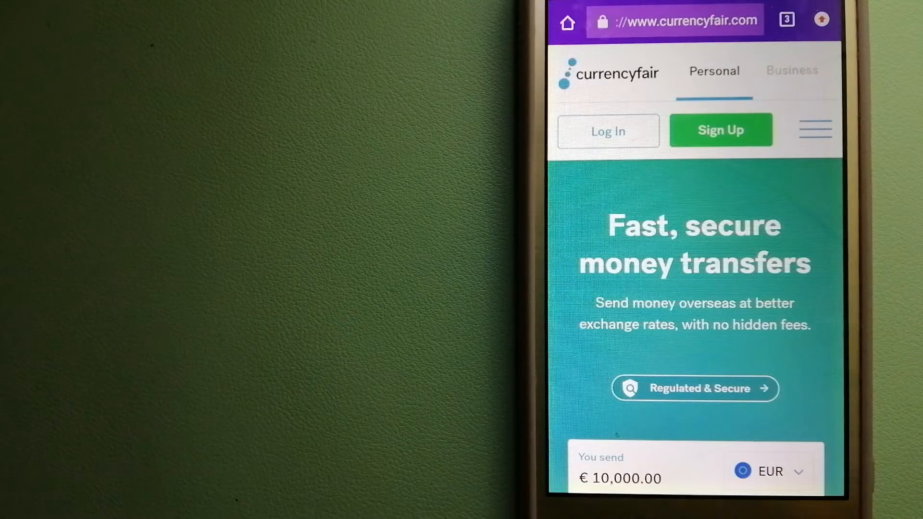
mouse_move(812, 118)
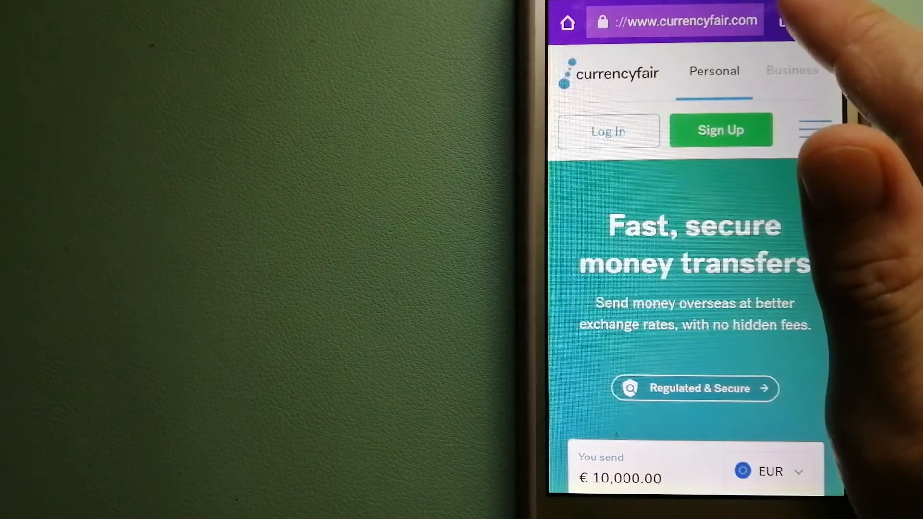